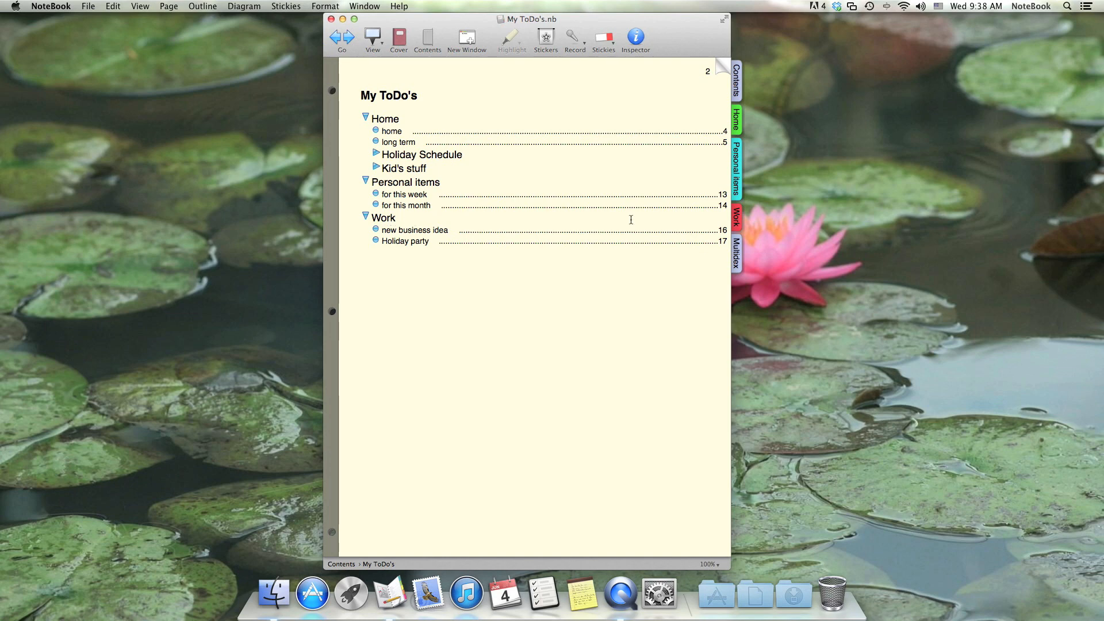
pyautogui.moveTo(685, 213)
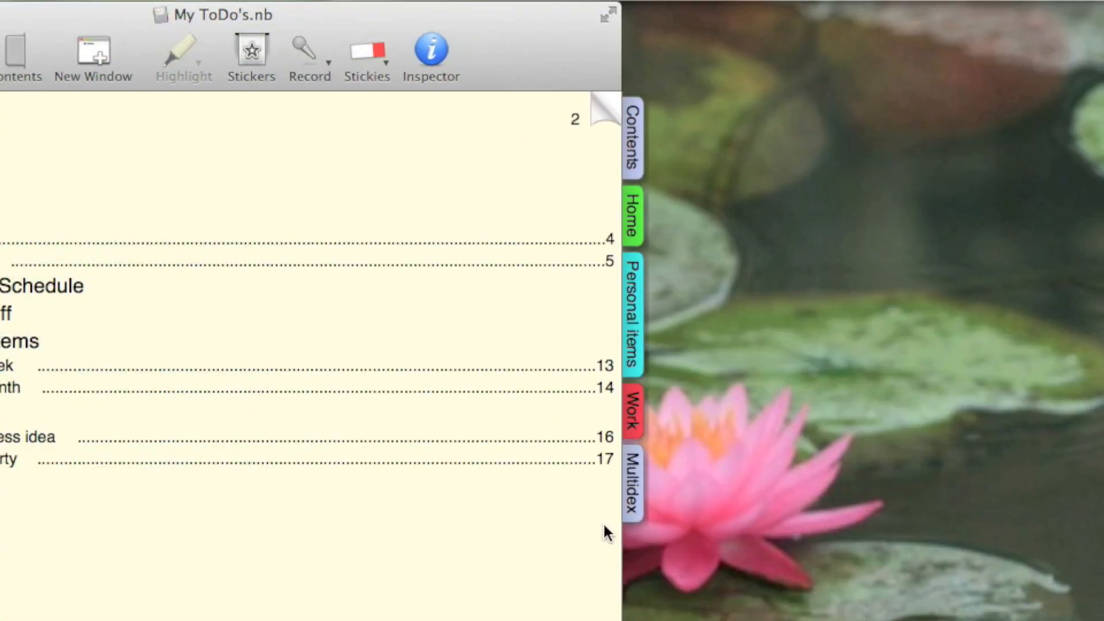
pyautogui.moveTo(617, 509)
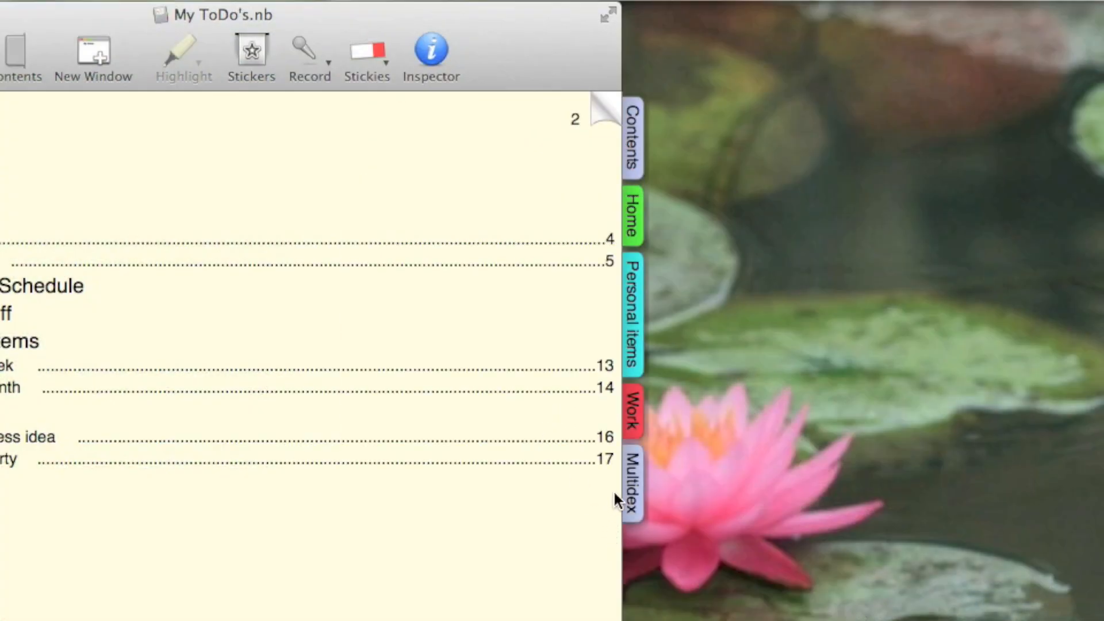
pyautogui.moveTo(655, 280)
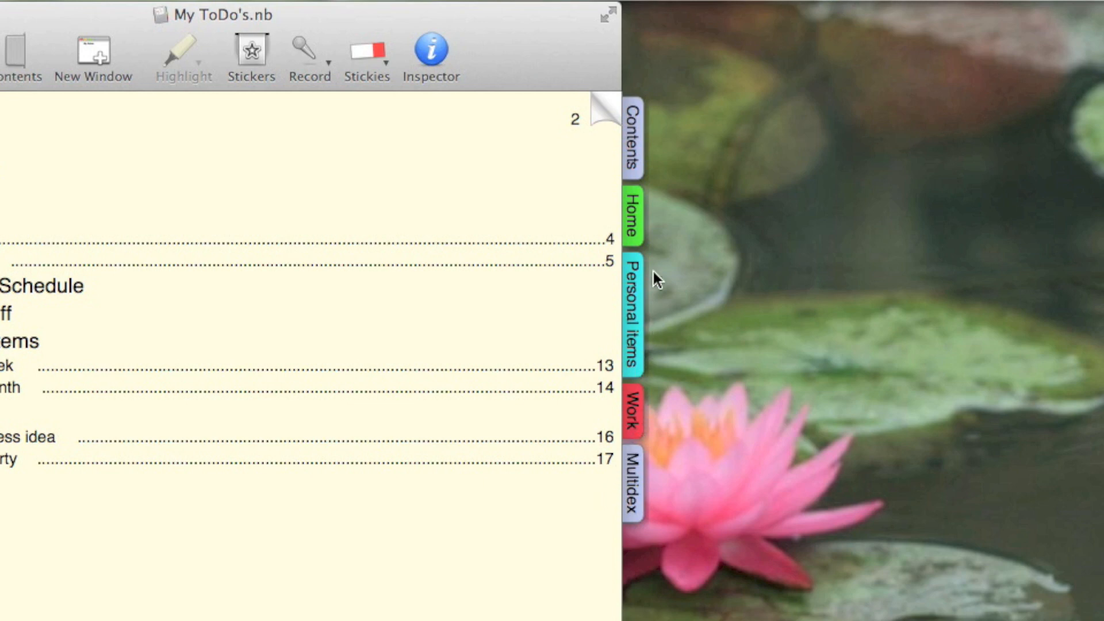
pyautogui.moveTo(652, 310)
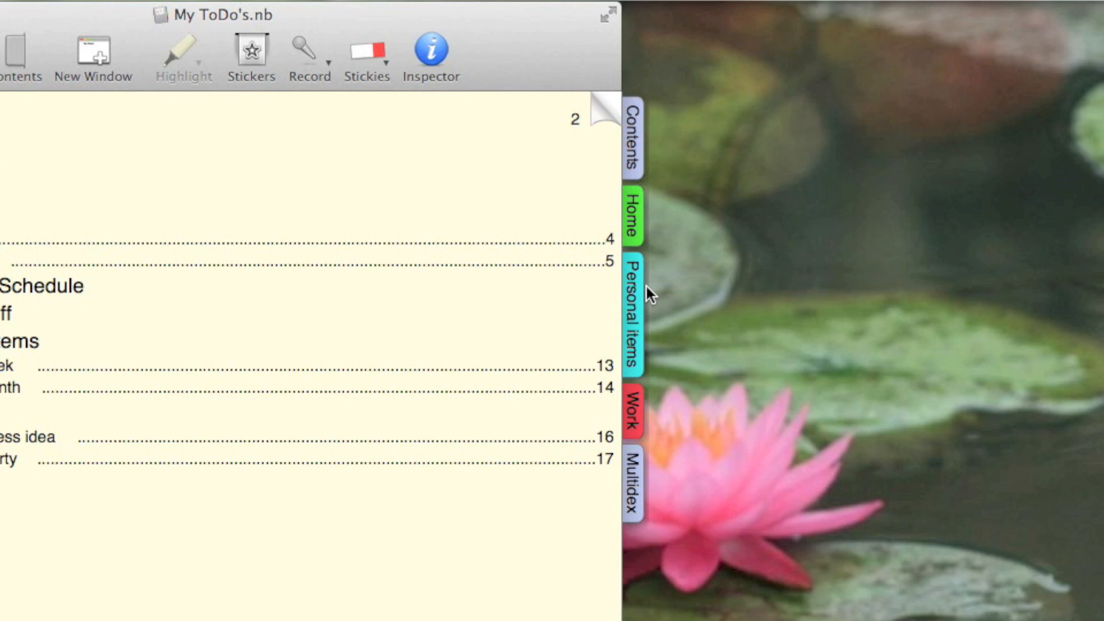
pyautogui.moveTo(644, 220)
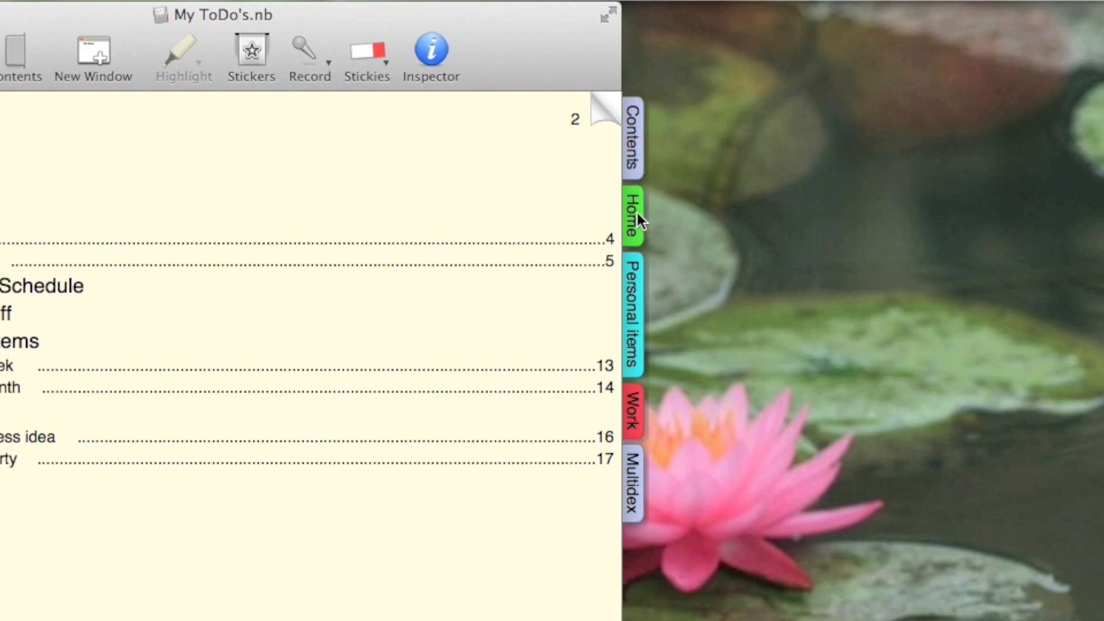
# Hold the green Home tab to reveal its page outline down to Soccer
pyautogui.click(631, 216)
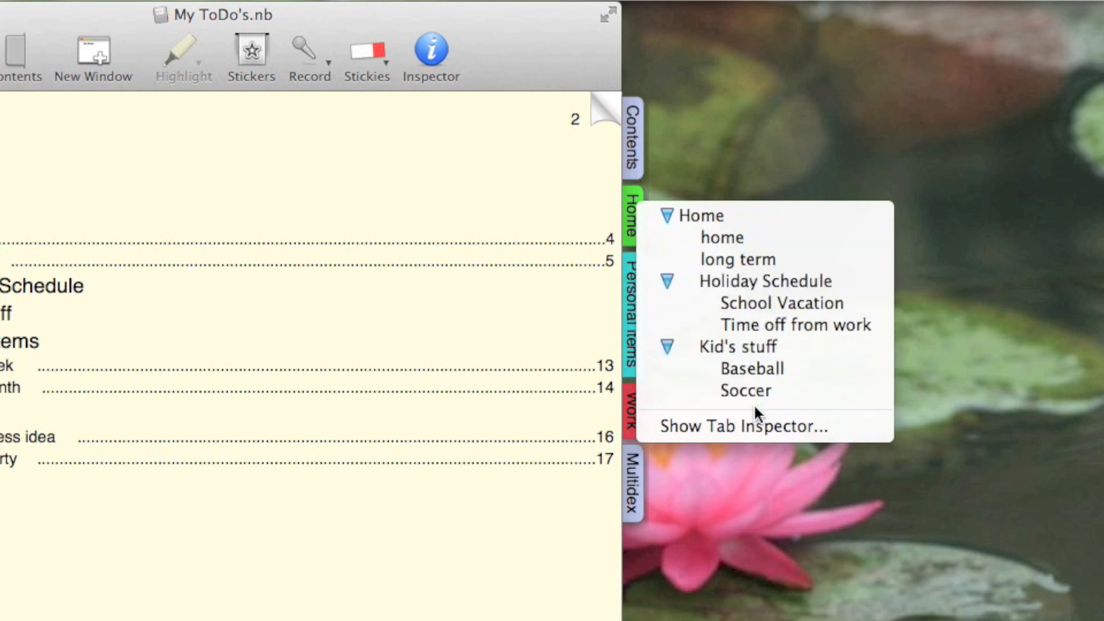
pyautogui.moveTo(514, 562)
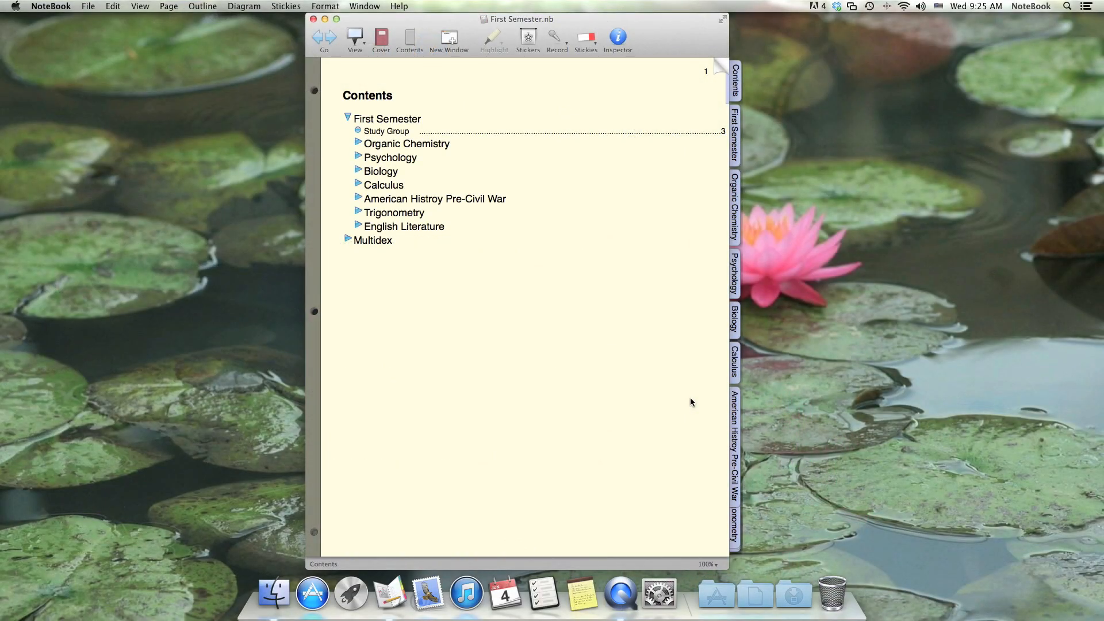
pyautogui.moveTo(695, 400)
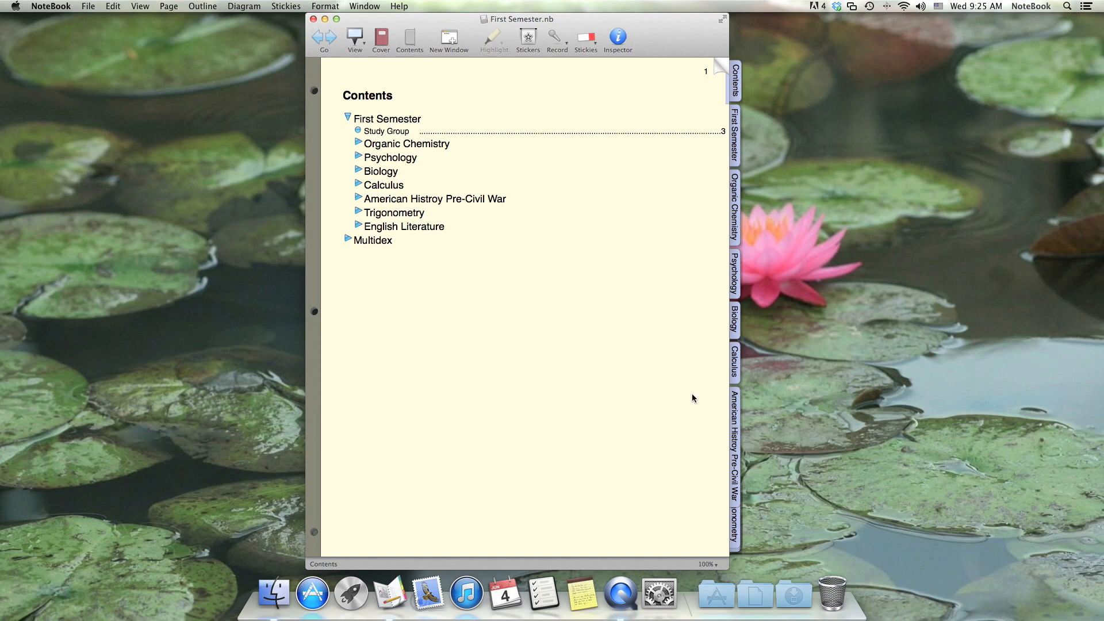
pyautogui.moveTo(719, 411)
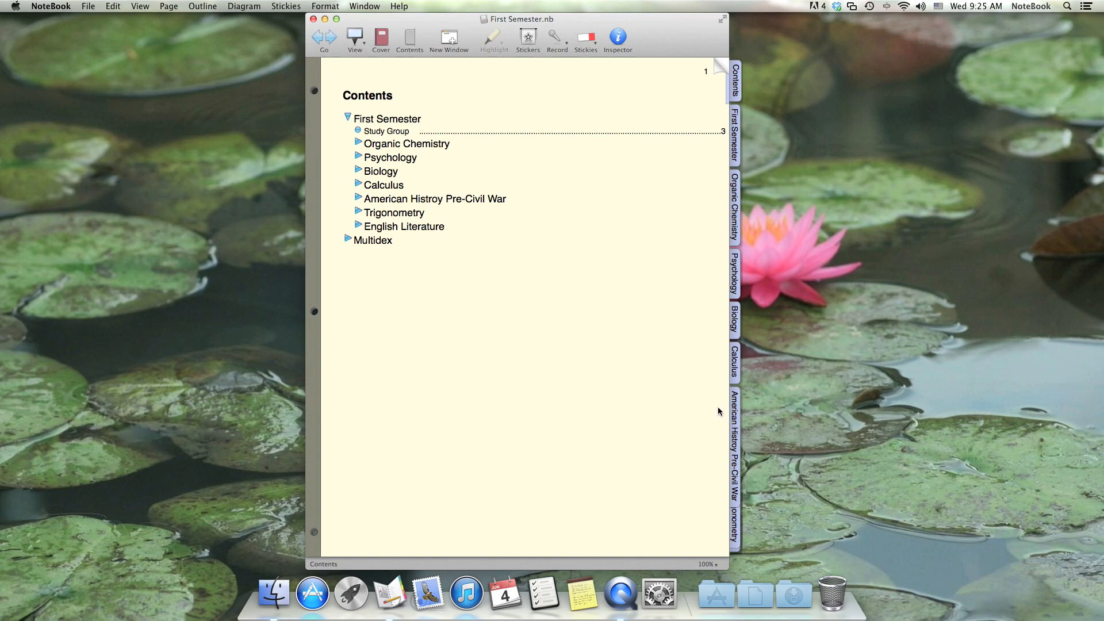
pyautogui.moveTo(716, 479)
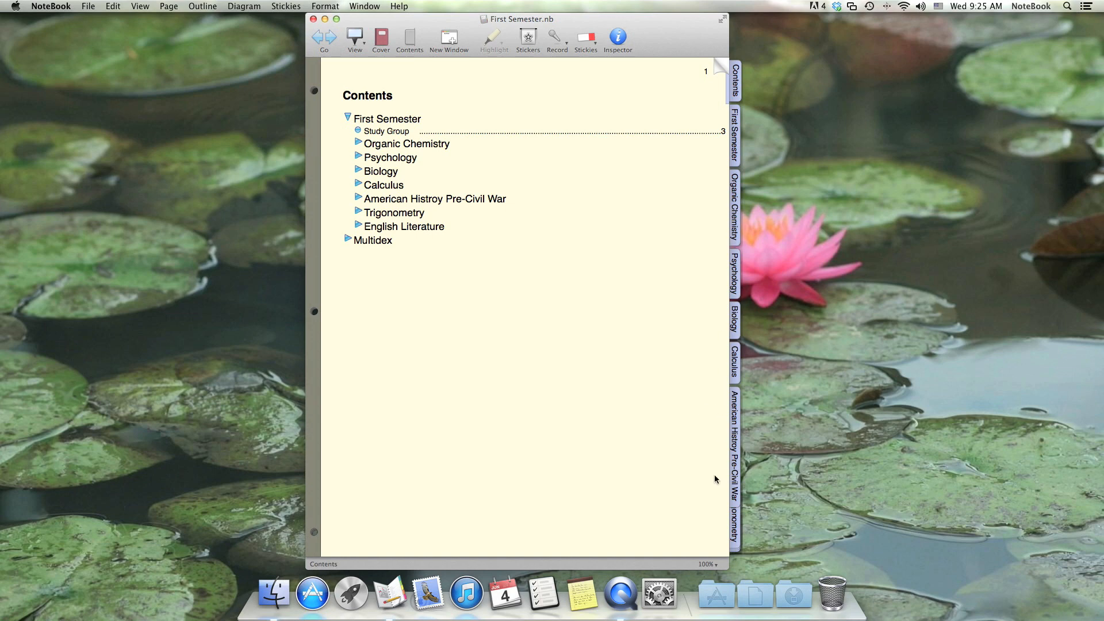
pyautogui.moveTo(711, 508)
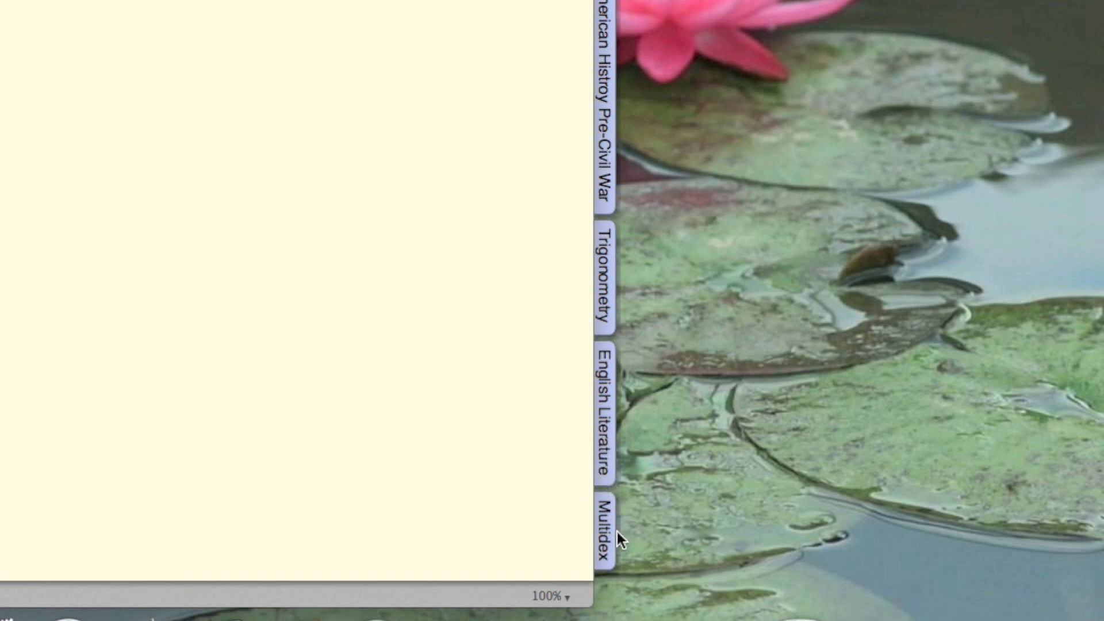
pyautogui.moveTo(579, 540)
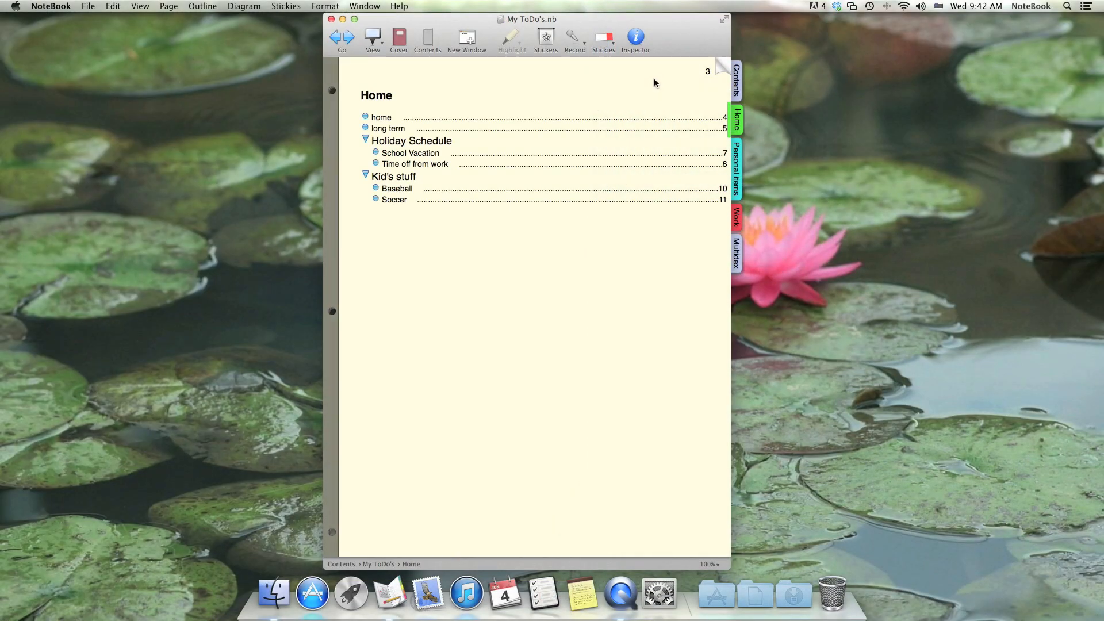
pyautogui.moveTo(680, 88)
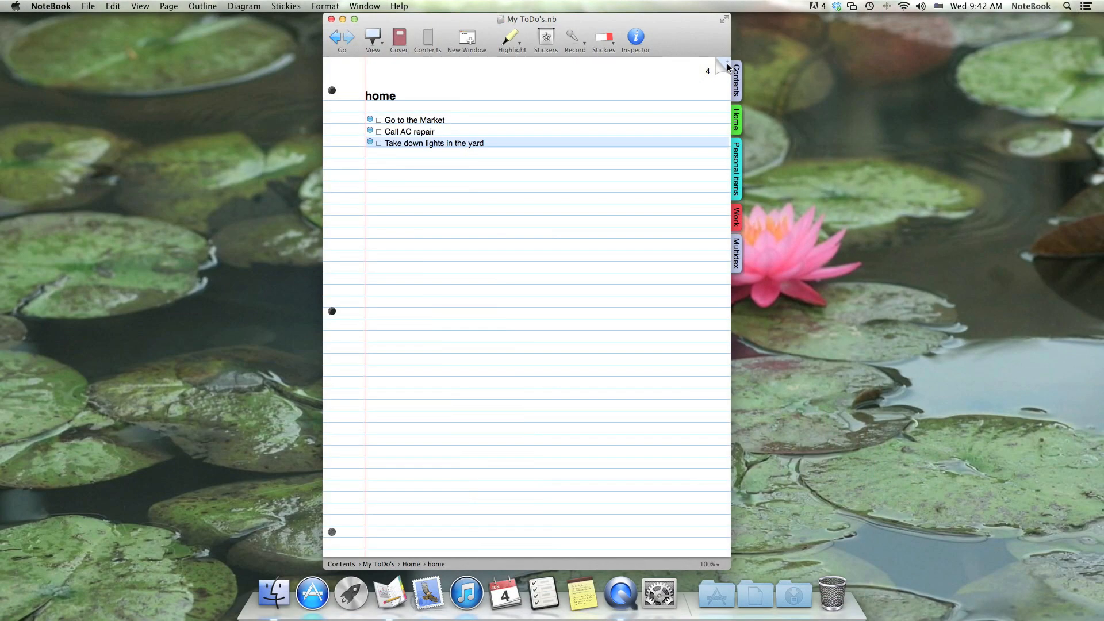
# Turn forward from the home to-do page to the long term page
pyautogui.click(723, 65)
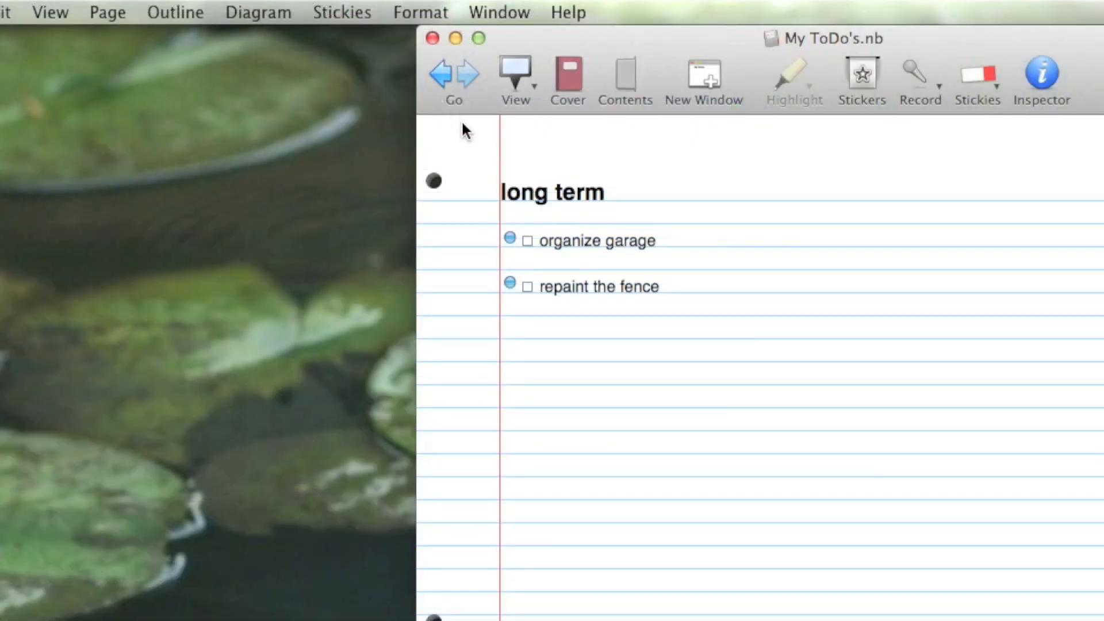
pyautogui.moveTo(451, 118)
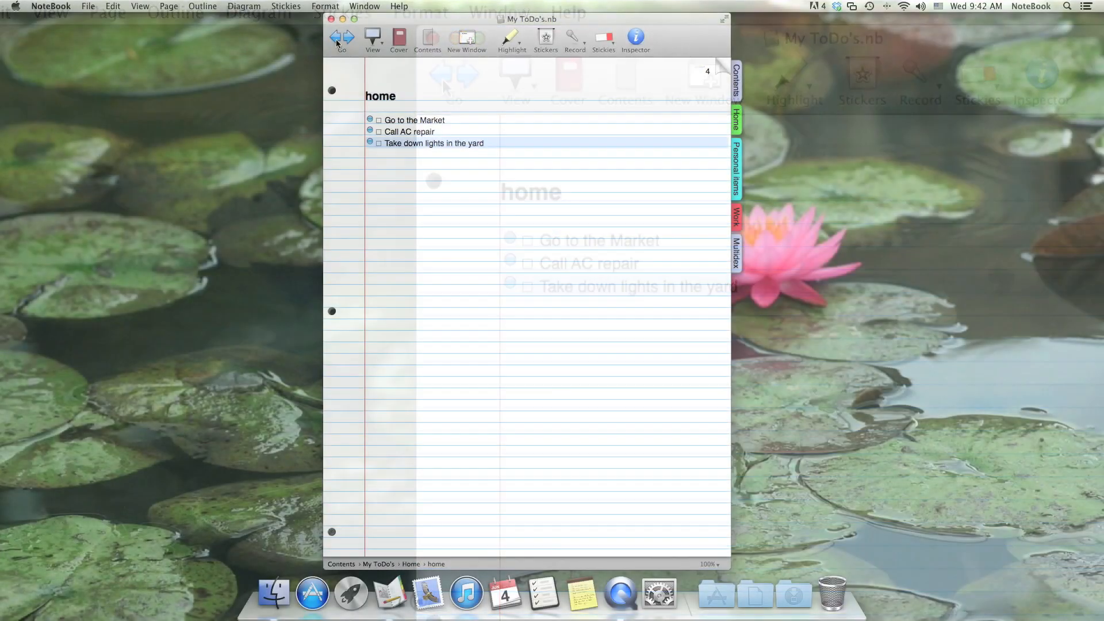
# Go back to Home, forward to the home page, then return to Home via the navigation bar
pyautogui.click(333, 37)
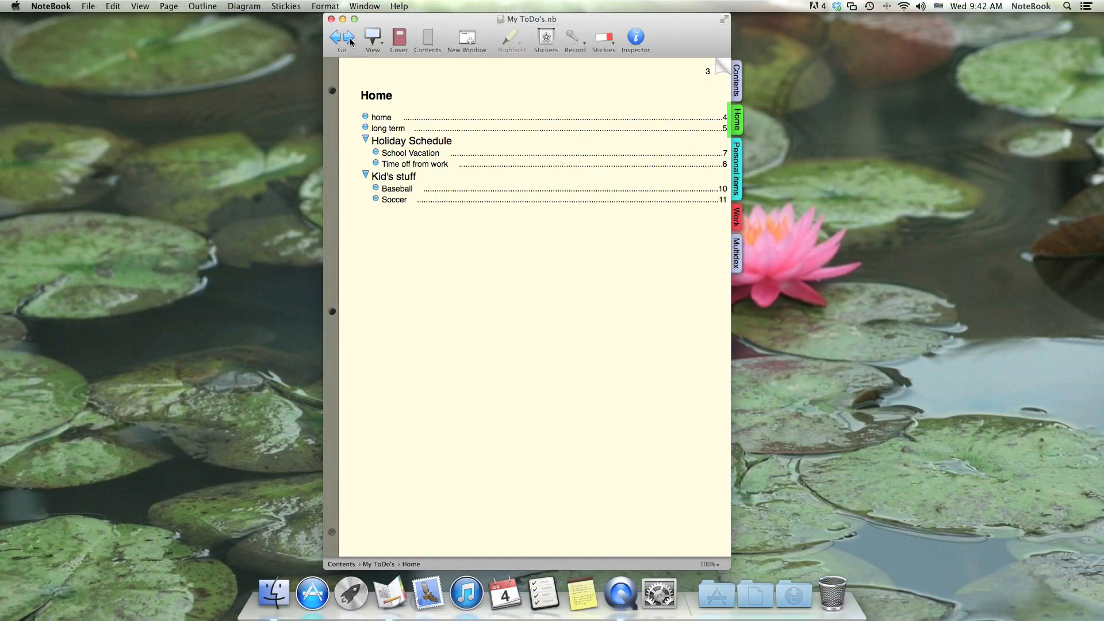
pyautogui.click(382, 117)
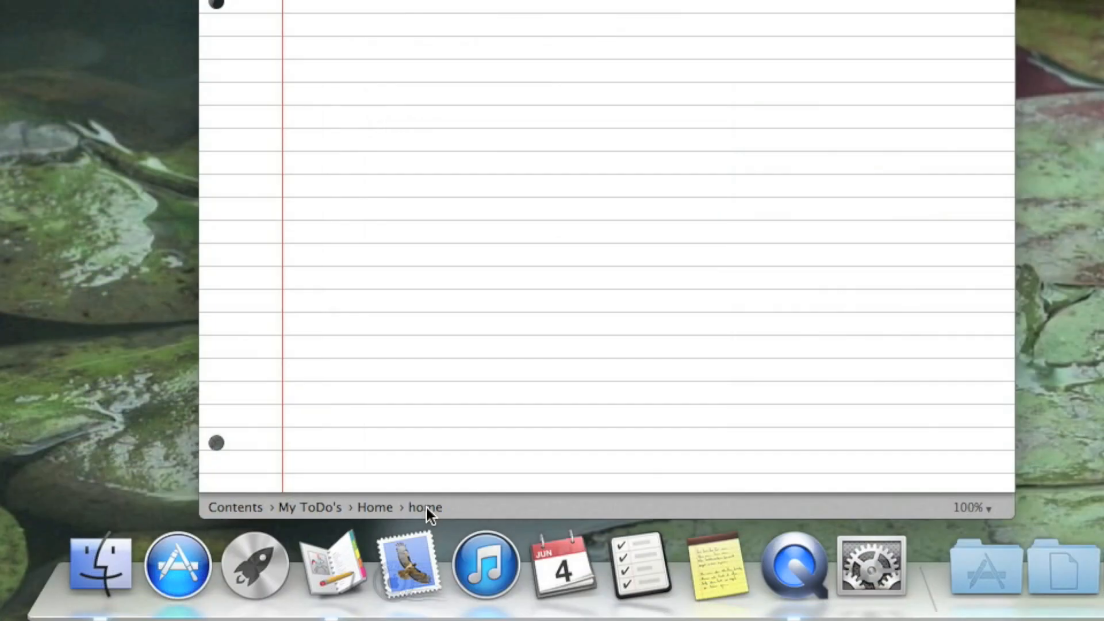
pyautogui.click(308, 508)
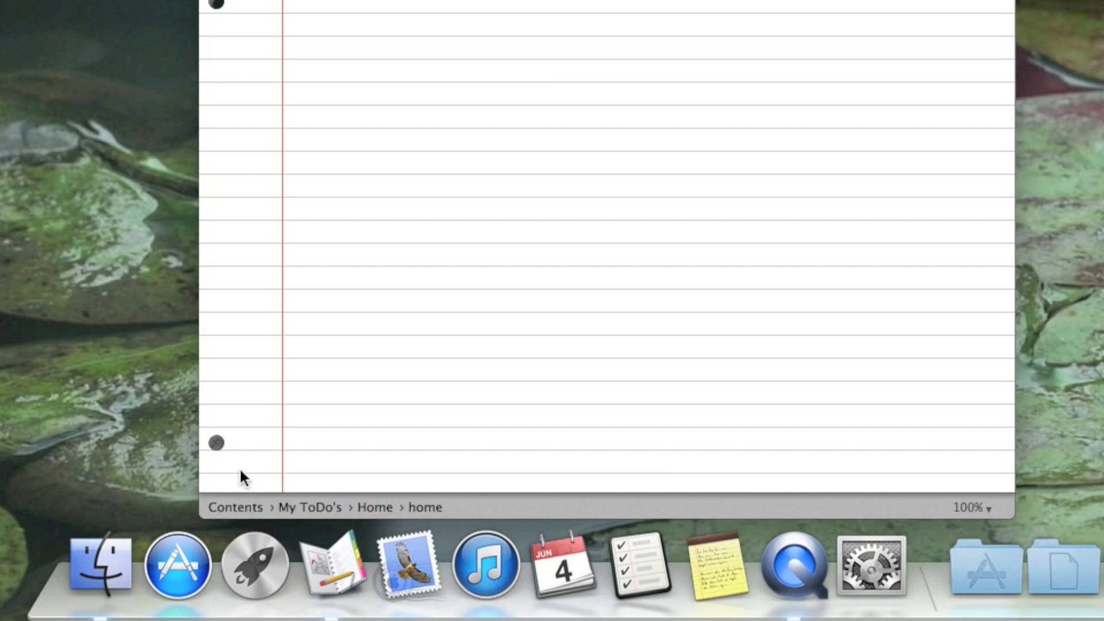
pyautogui.moveTo(269, 477)
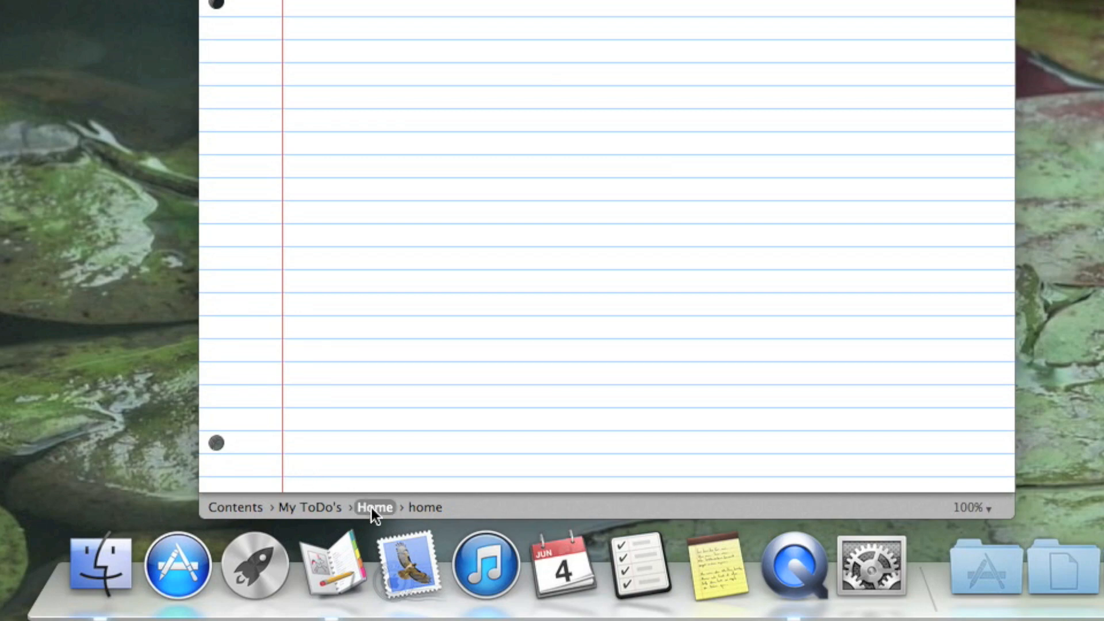
pyautogui.click(375, 507)
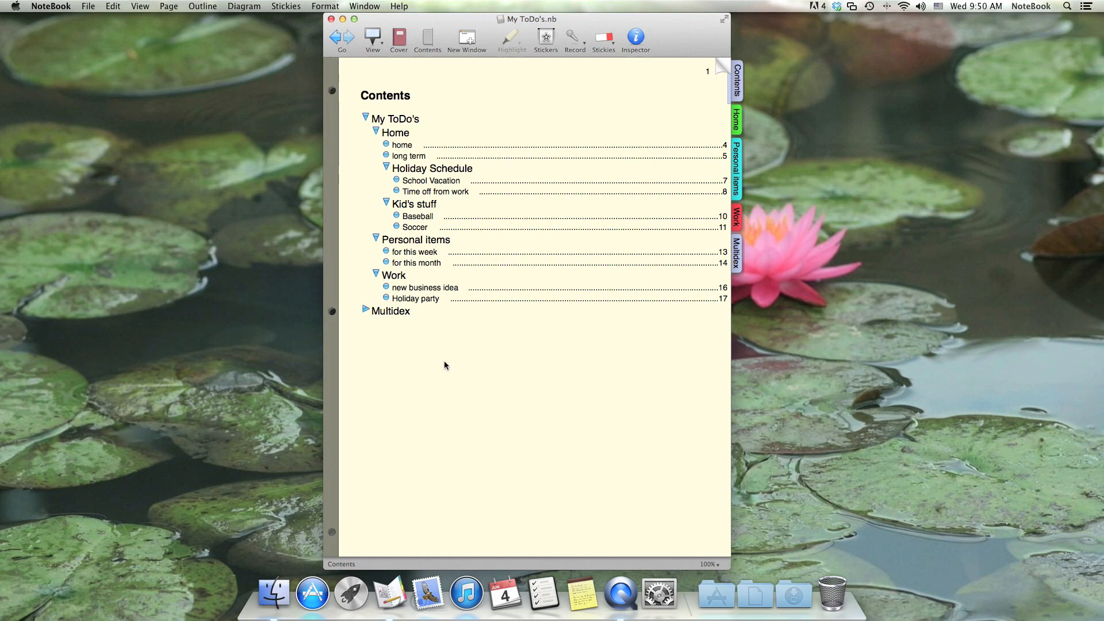
pyautogui.moveTo(466, 336)
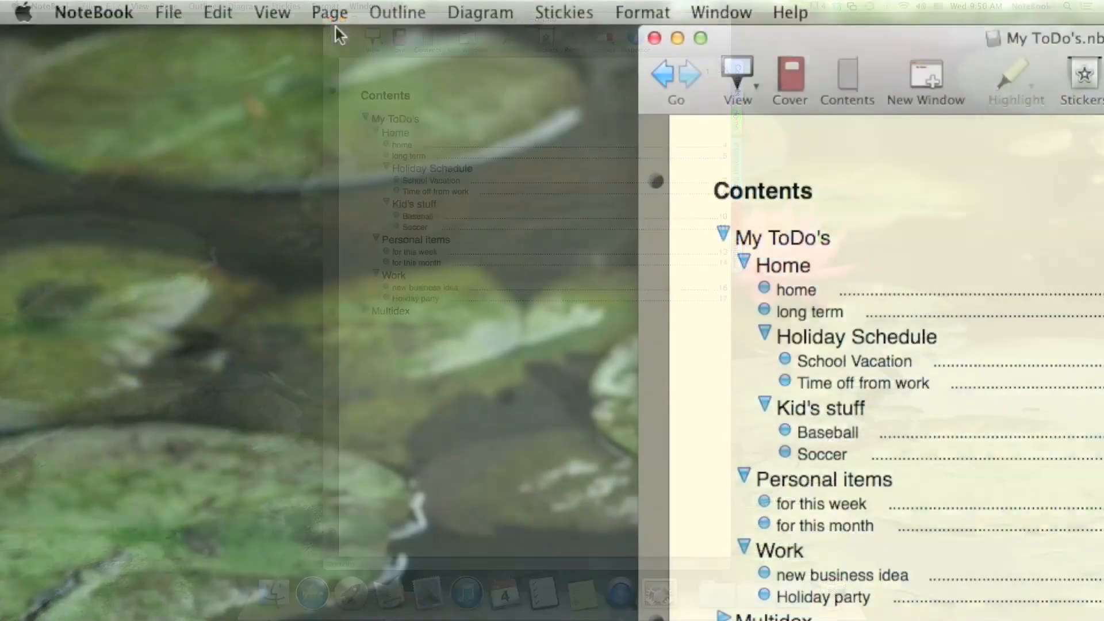
# Show the Contents Card and jump through it to for this month, then for this week
pyautogui.click(272, 12)
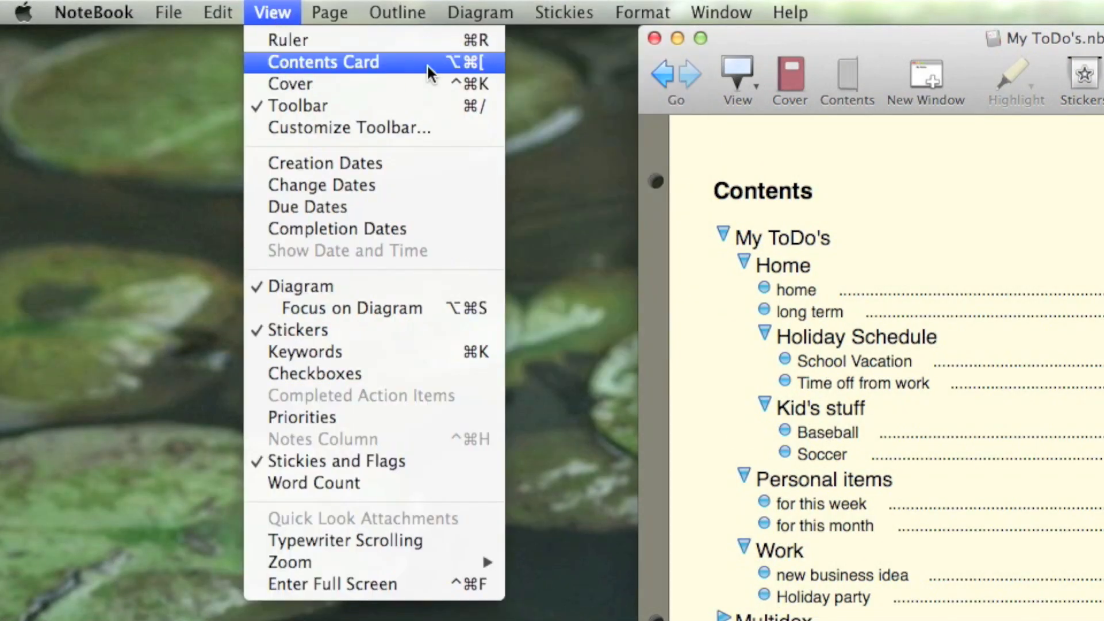
pyautogui.click(322, 62)
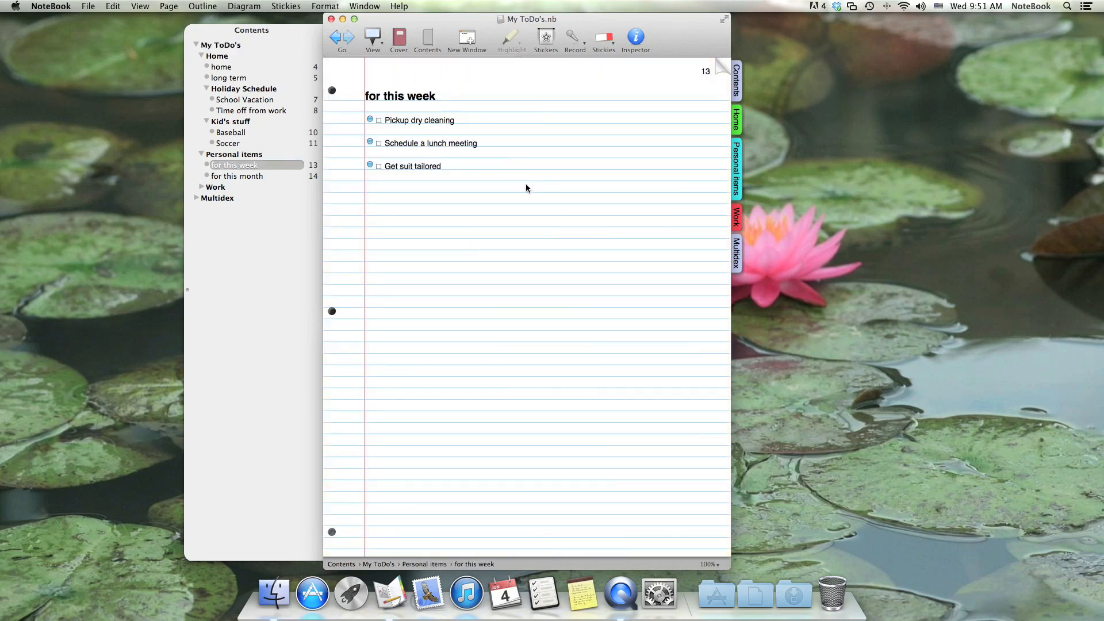
pyautogui.click(237, 176)
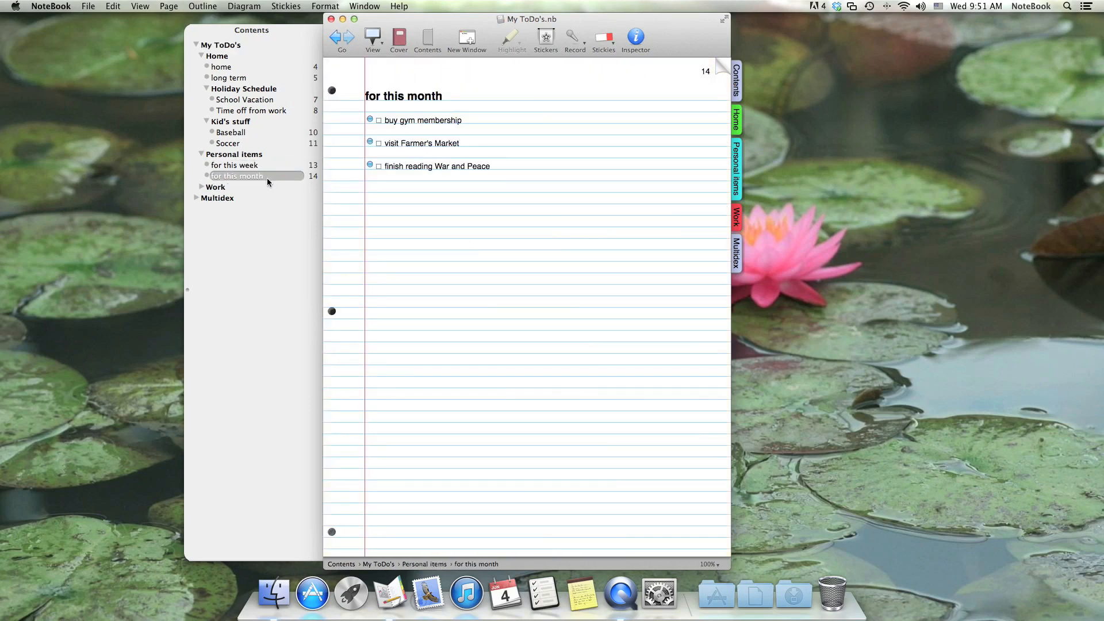
pyautogui.click(234, 166)
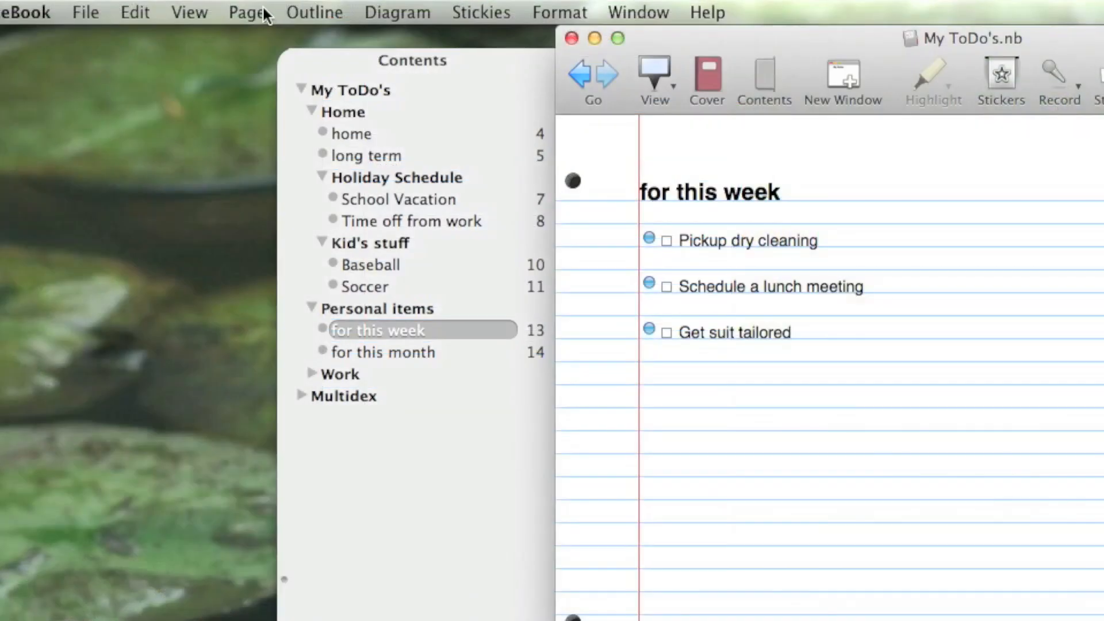
# Open the for this week page in its own window, then close that window
pyautogui.click(245, 12)
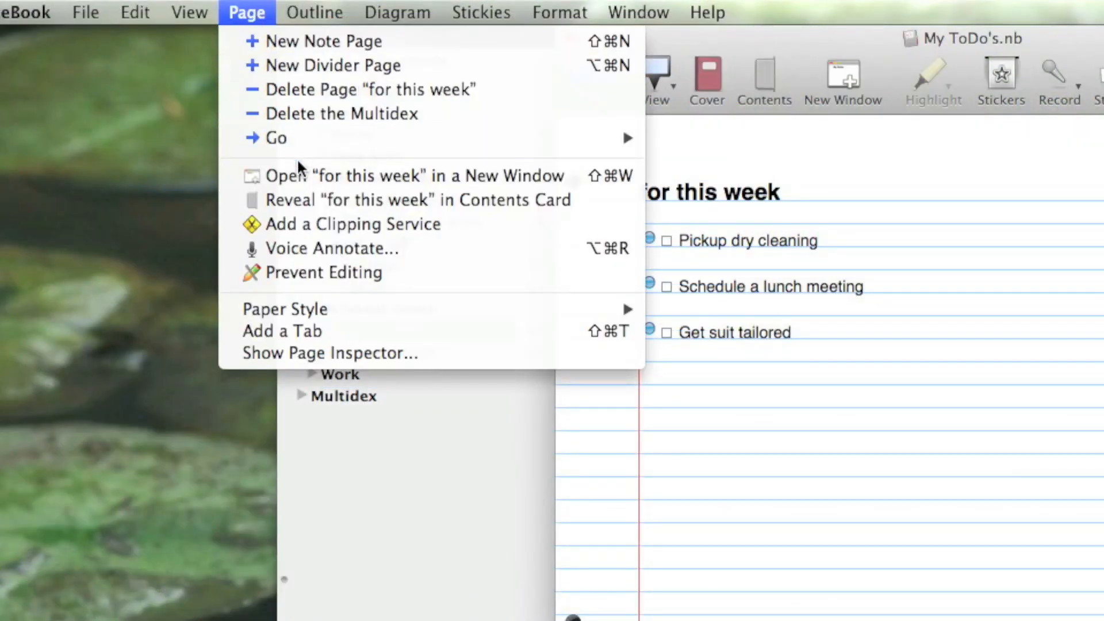
pyautogui.moveTo(302, 183)
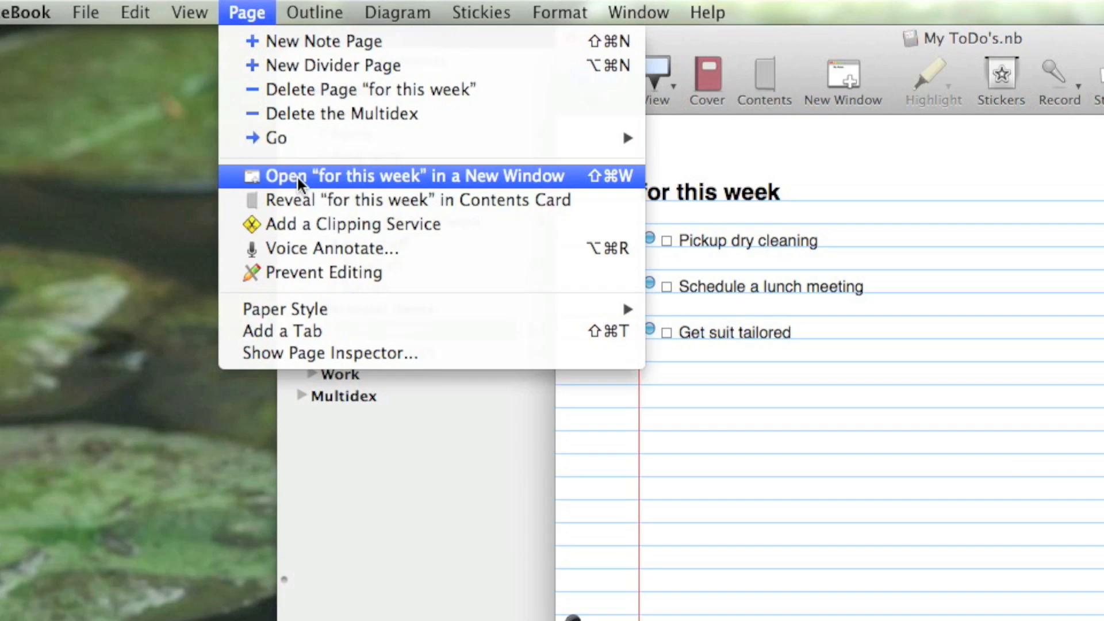
pyautogui.click(414, 176)
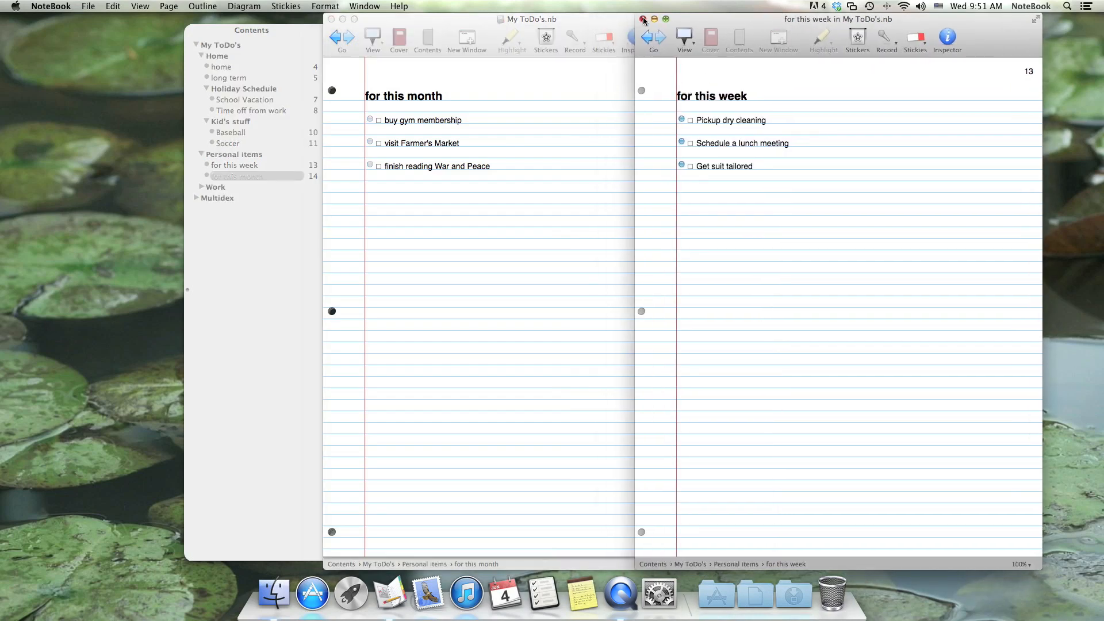
pyautogui.click(643, 19)
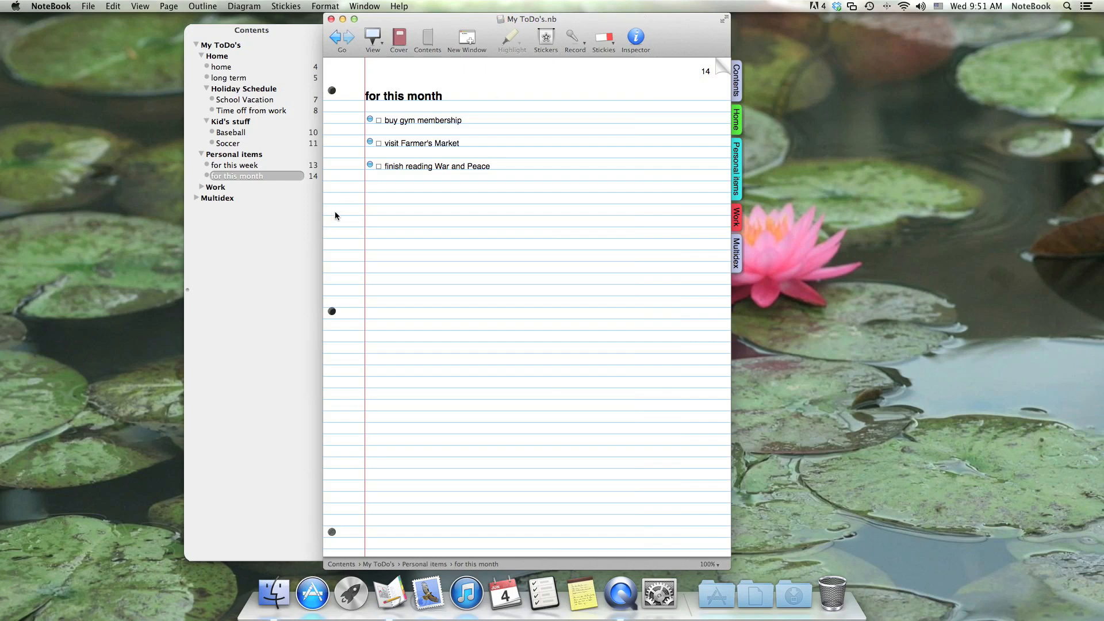